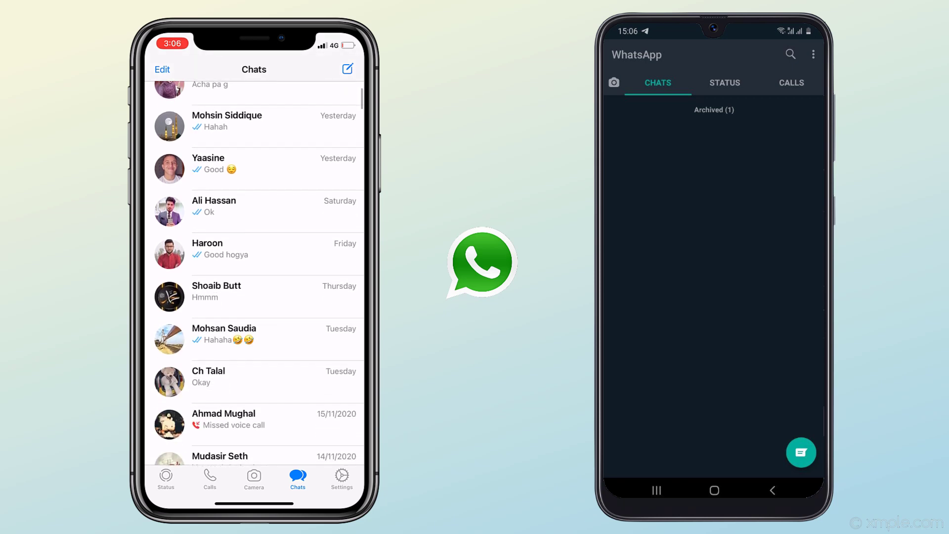
- Scroll down the MobileTrans WhatsApp Transfer product page
scroll(down, 3)
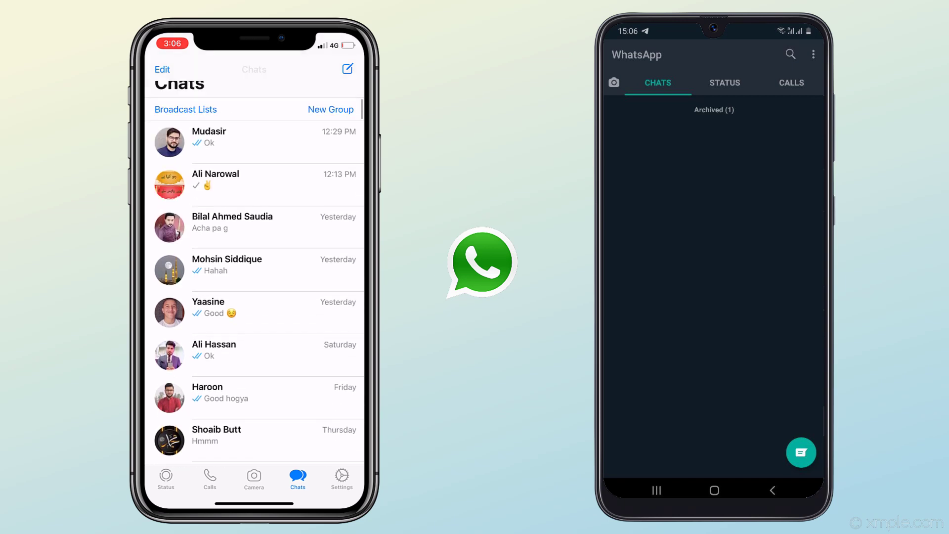
scroll(down, 3)
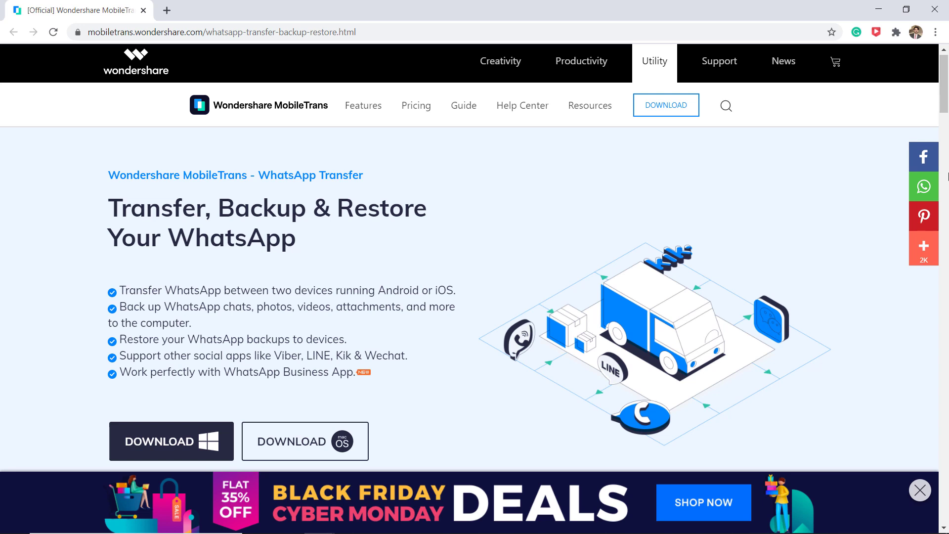
mouse_move(201, 194)
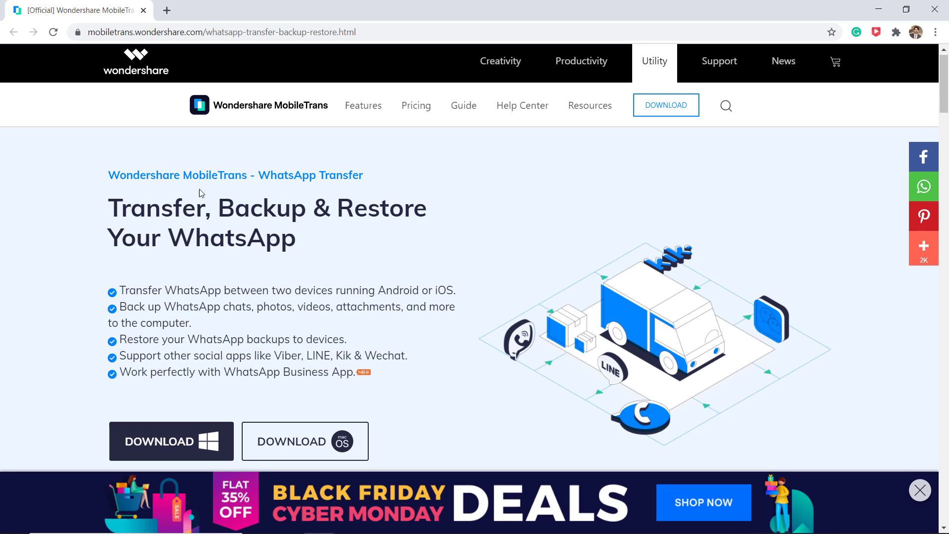
mouse_move(264, 222)
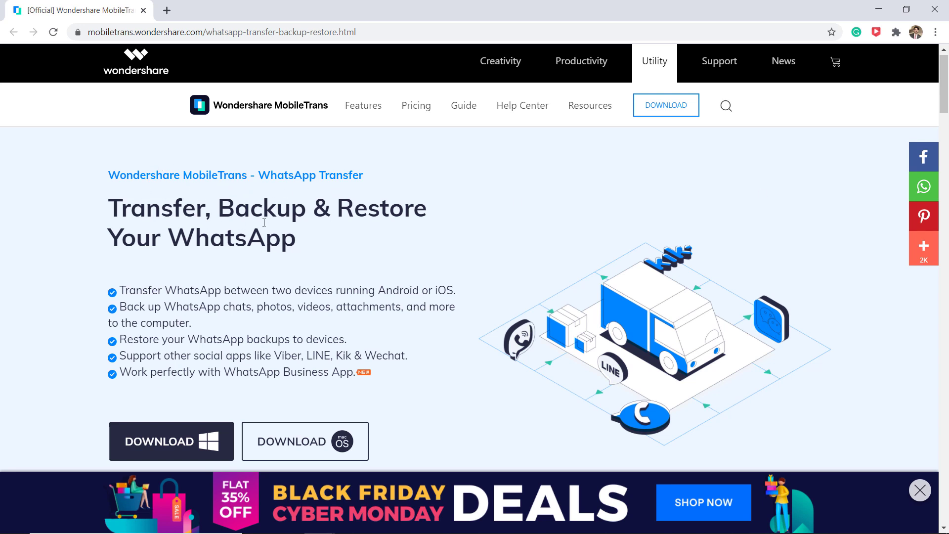
mouse_move(294, 265)
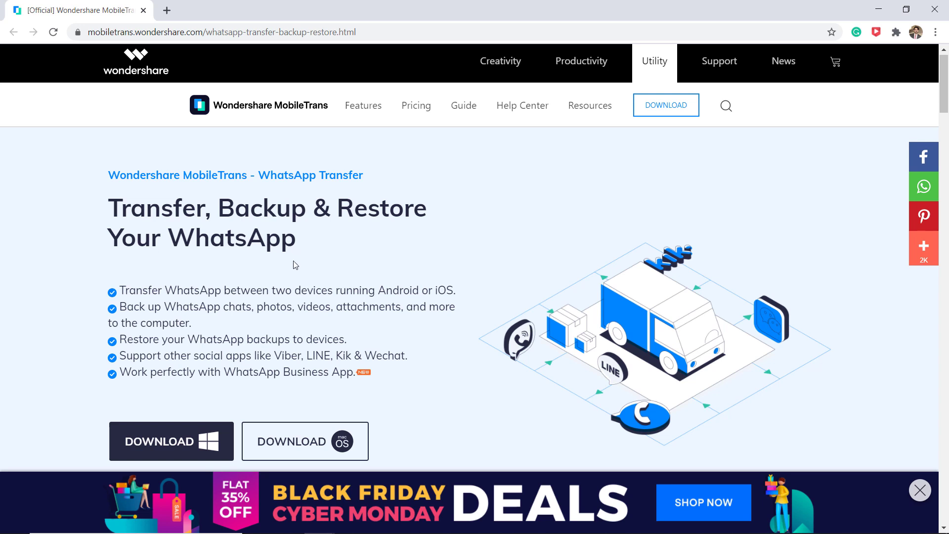
mouse_move(172, 442)
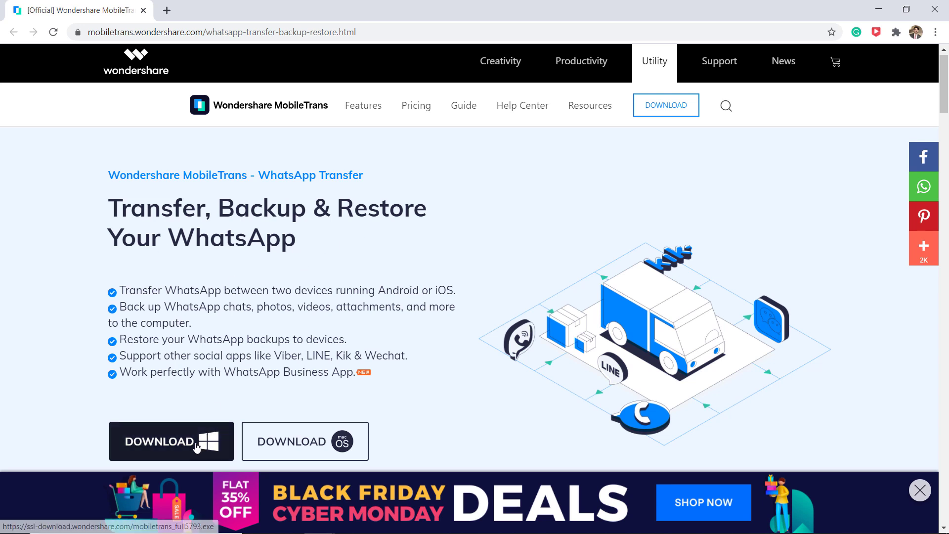
mouse_move(254, 522)
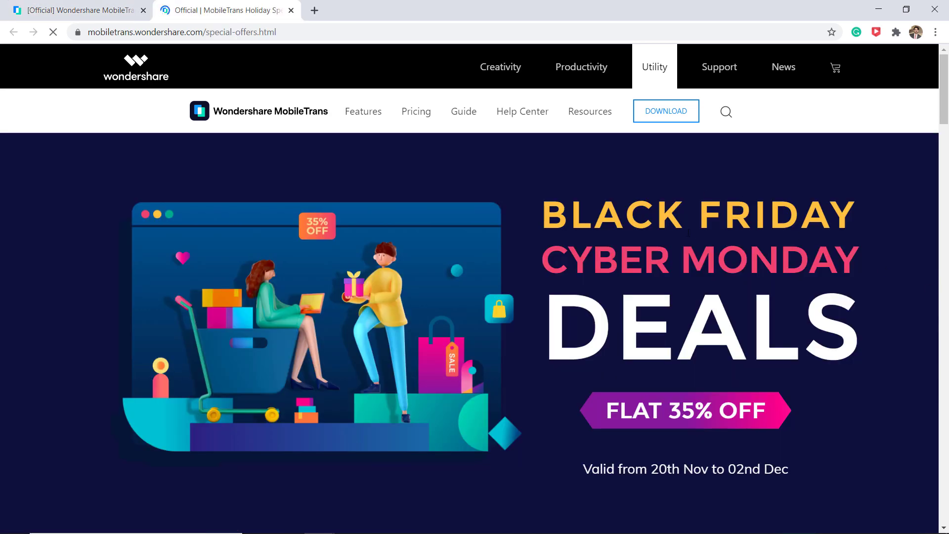
- Scroll through the Black Friday 35%-off MobileTrans deals page
scroll(down, 3)
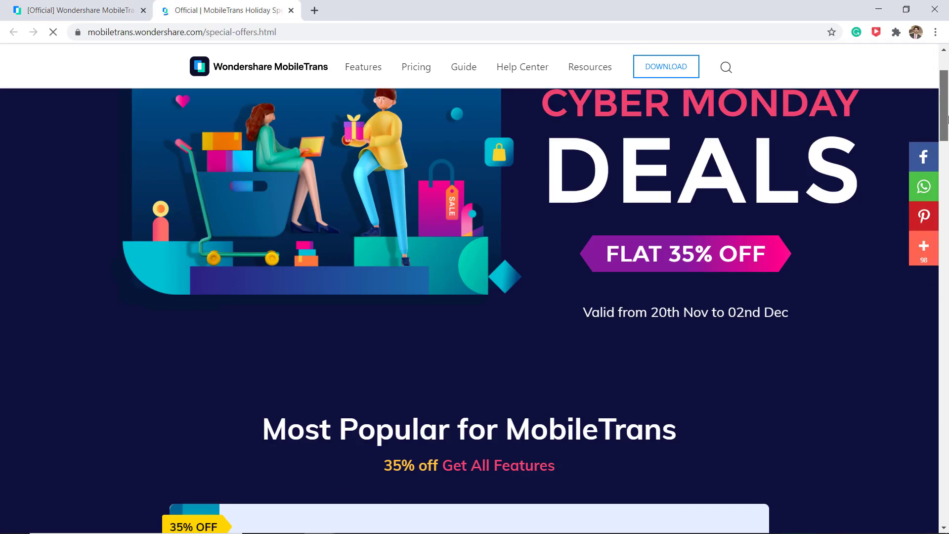
scroll(down, 3)
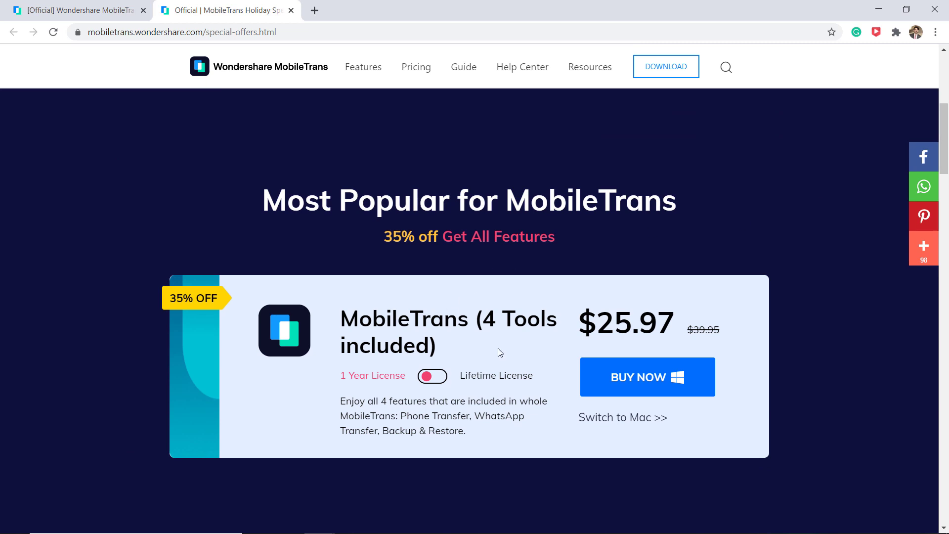
mouse_move(651, 348)
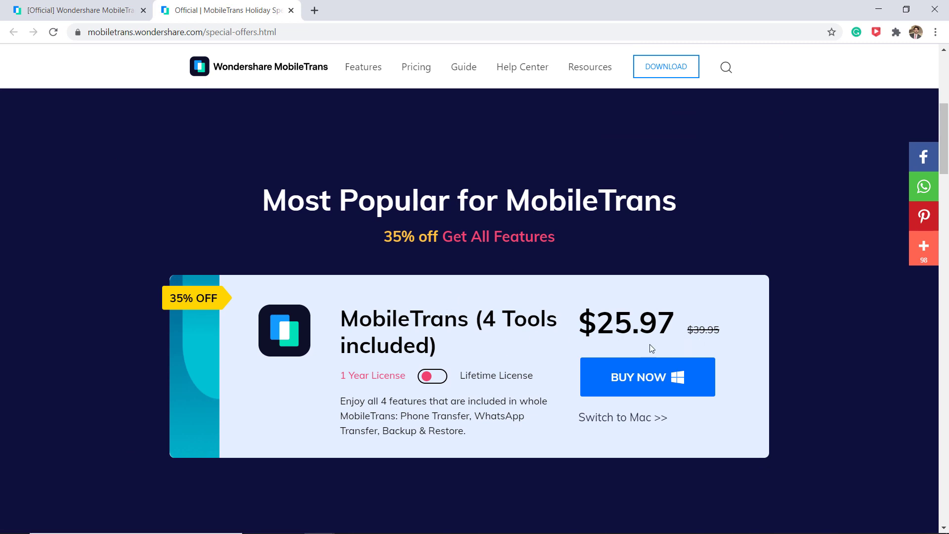
scroll(down, 3)
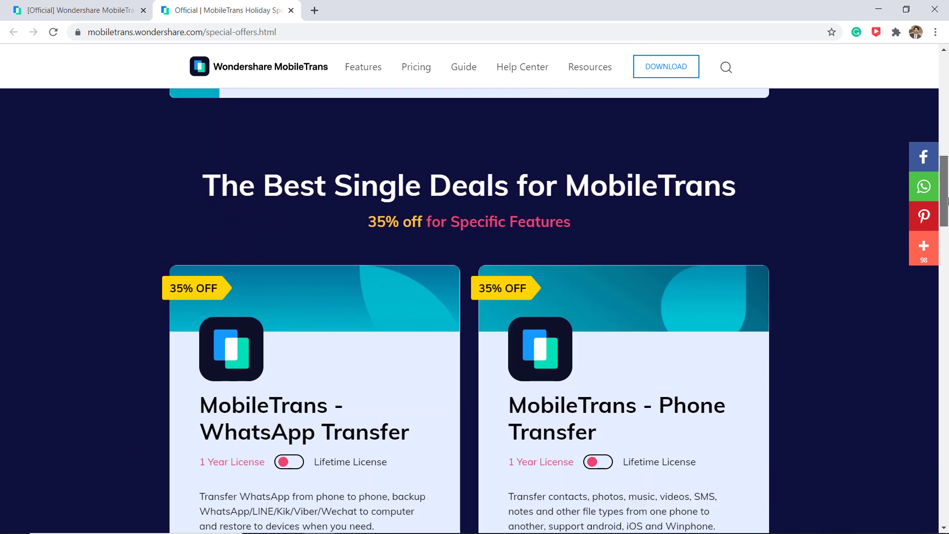
scroll(down, 3)
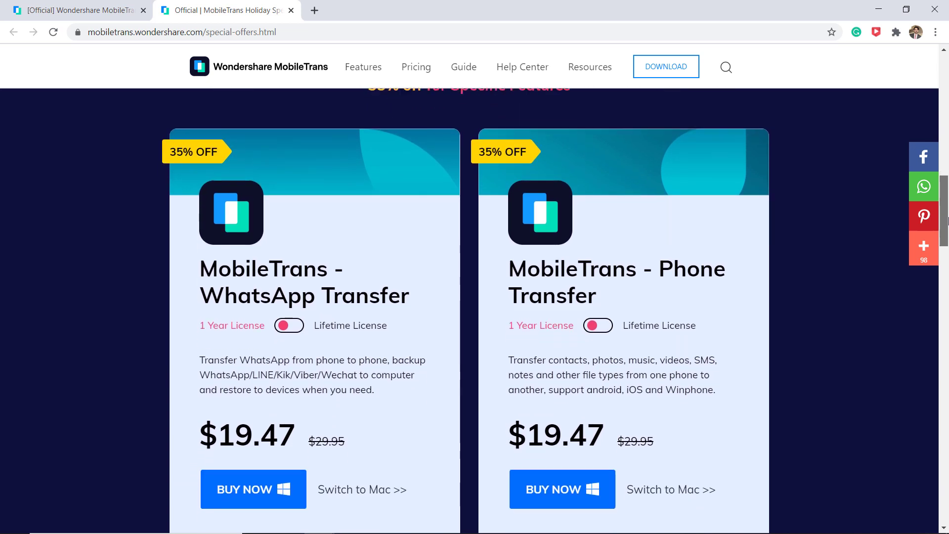
scroll(up, 3)
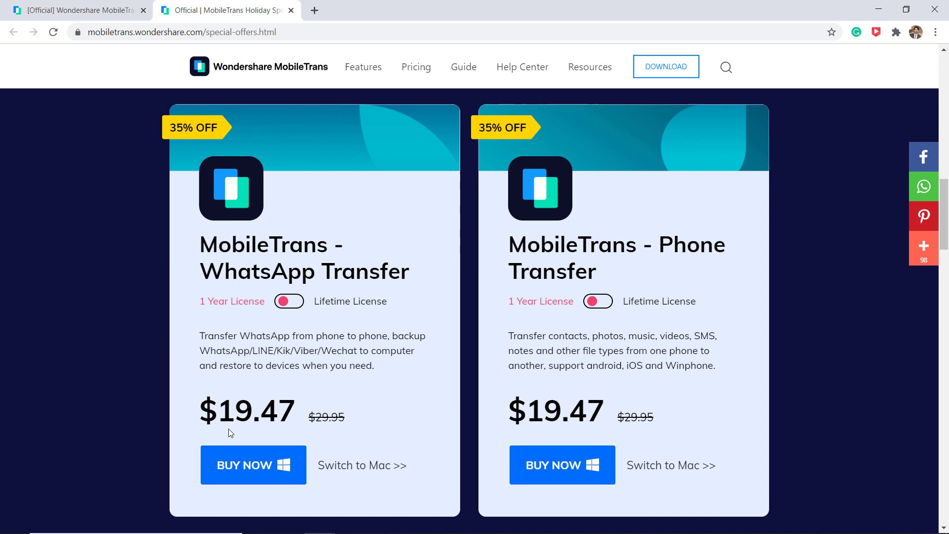
mouse_move(765, 377)
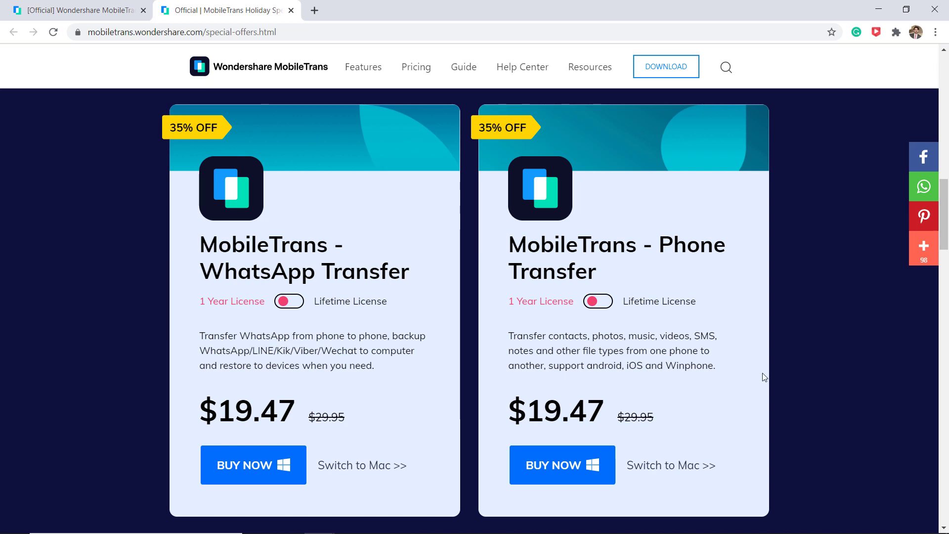
scroll(down, 3)
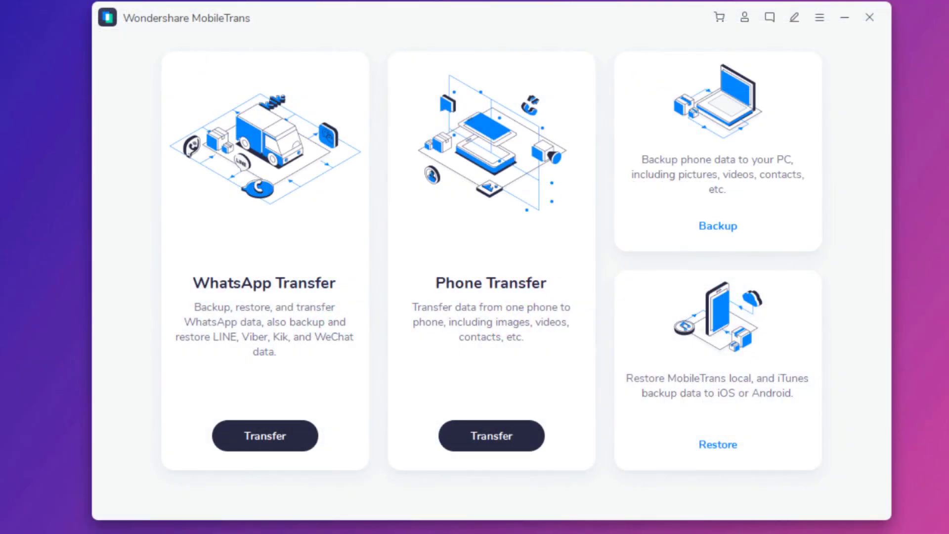
mouse_move(259, 279)
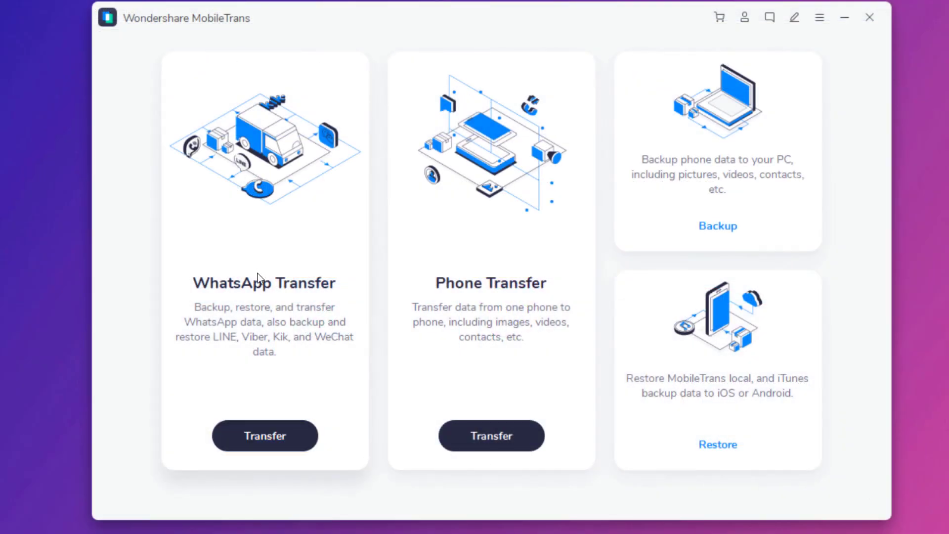
mouse_move(265, 436)
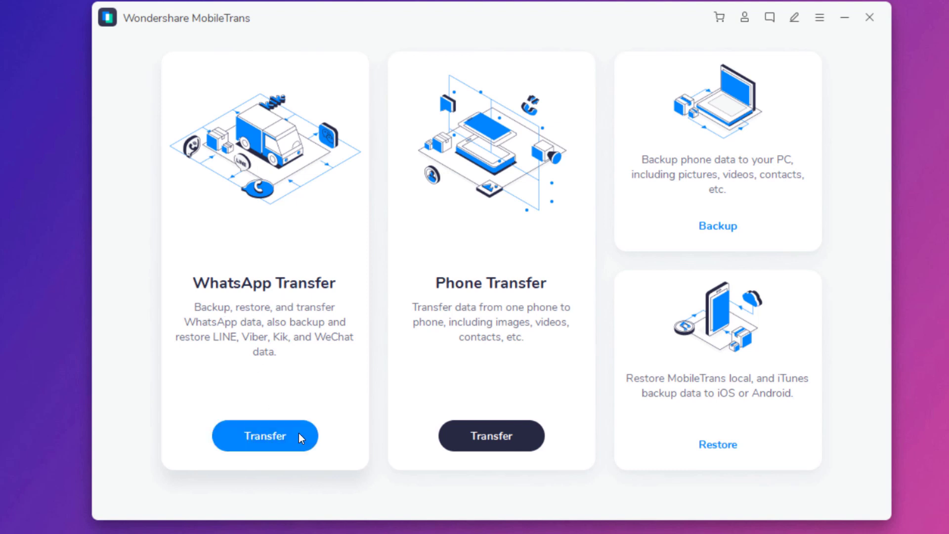
- Choose Transfer on the WhatsApp Transfer card
click(264, 435)
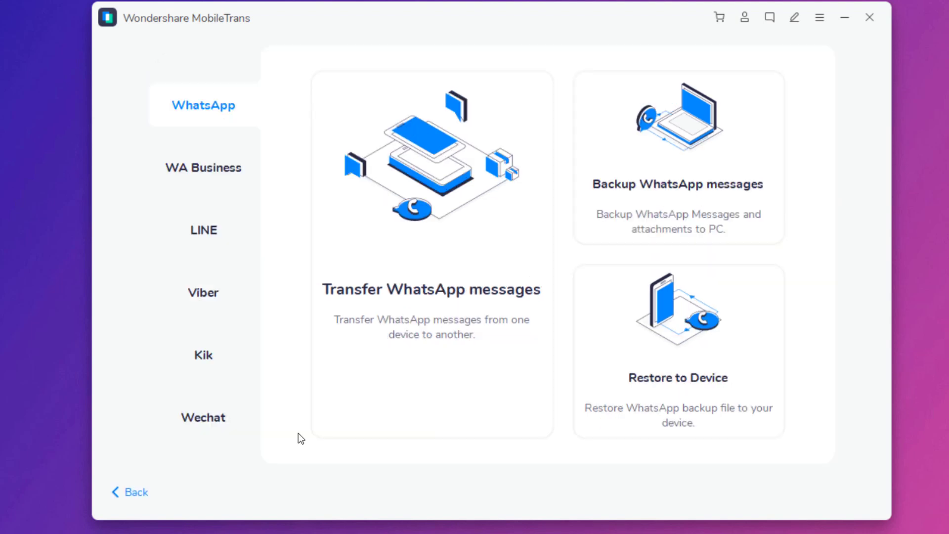
mouse_move(202, 230)
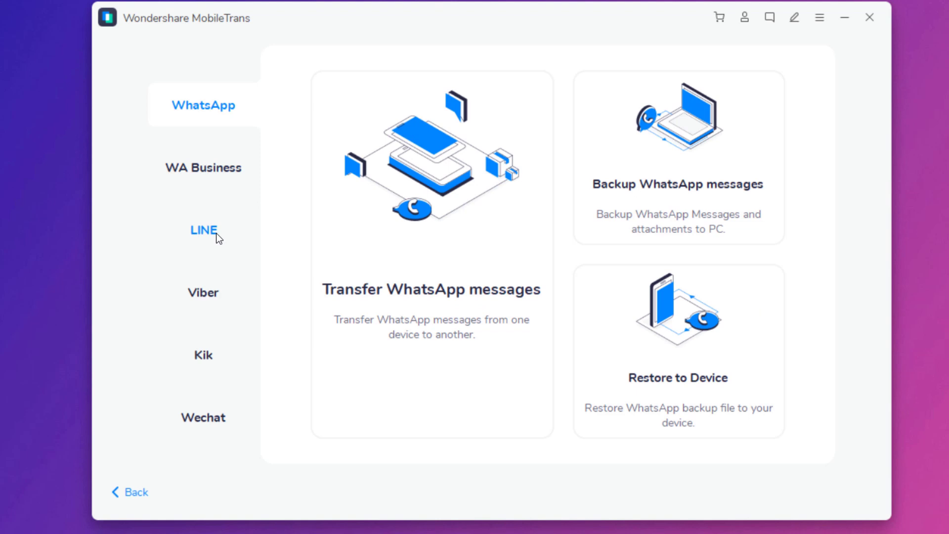
mouse_move(203, 355)
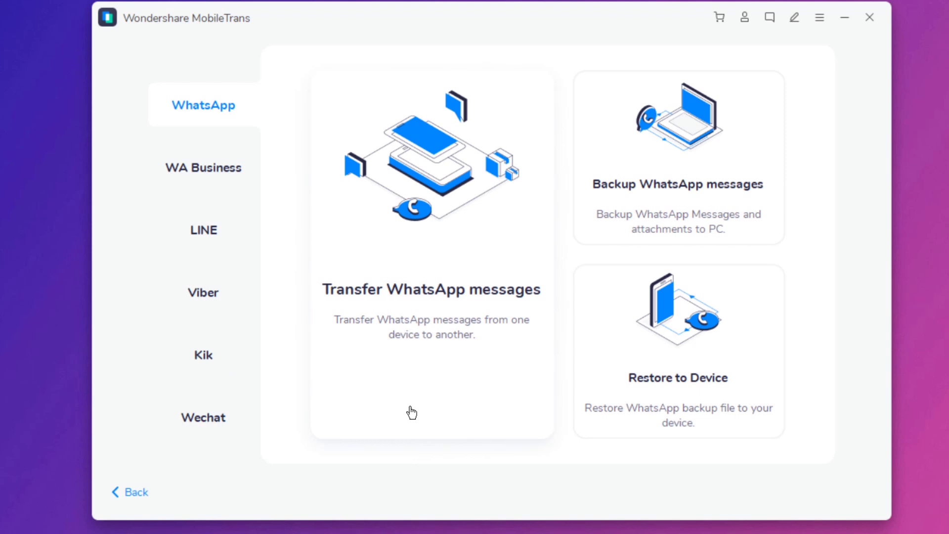
mouse_move(430, 402)
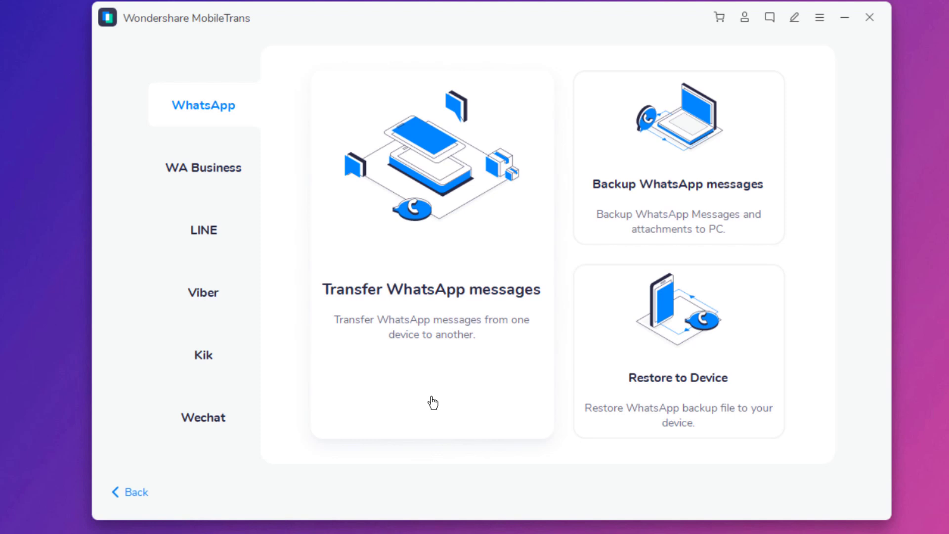
mouse_move(505, 316)
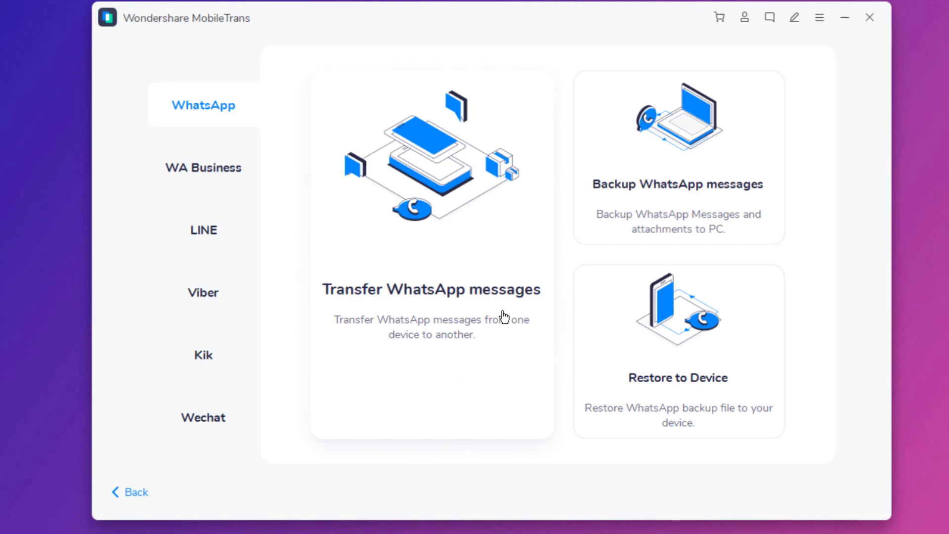
mouse_move(605, 234)
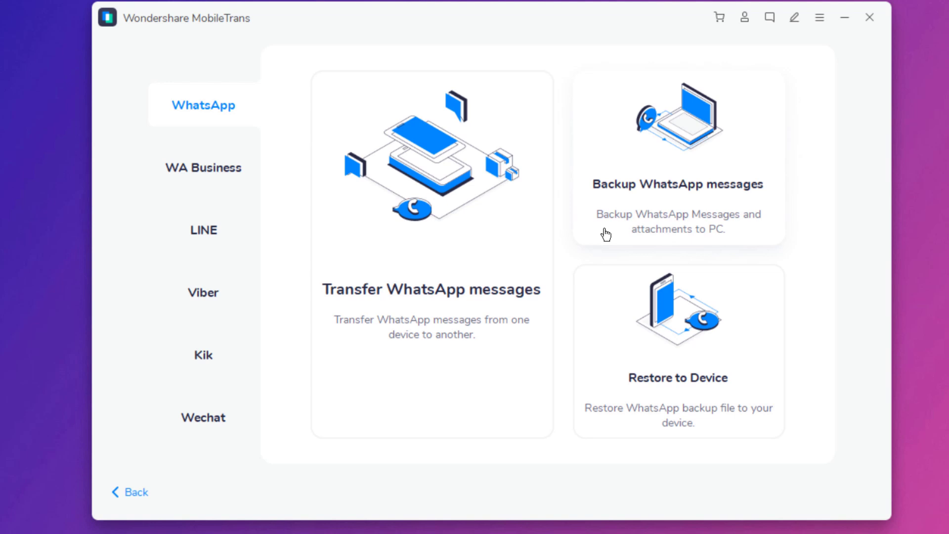
mouse_move(612, 236)
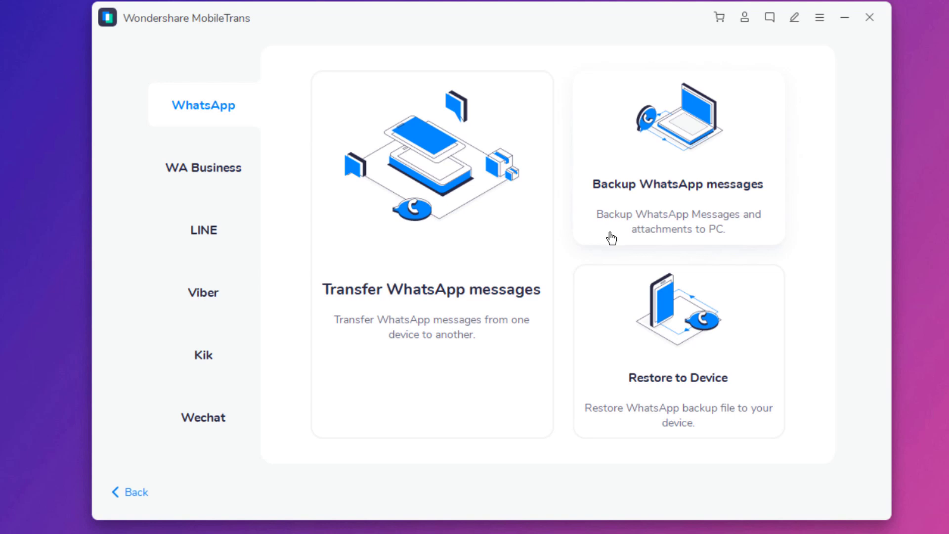
mouse_move(651, 399)
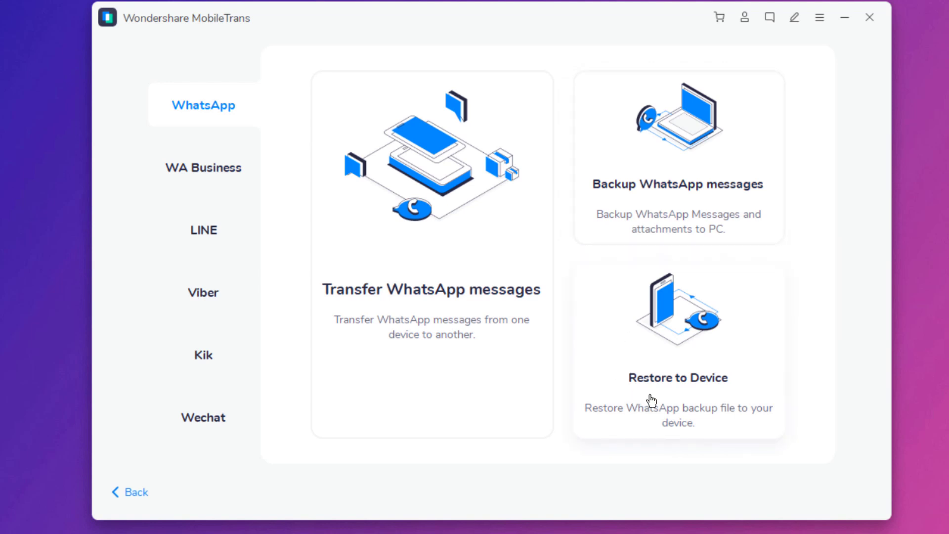
mouse_move(631, 437)
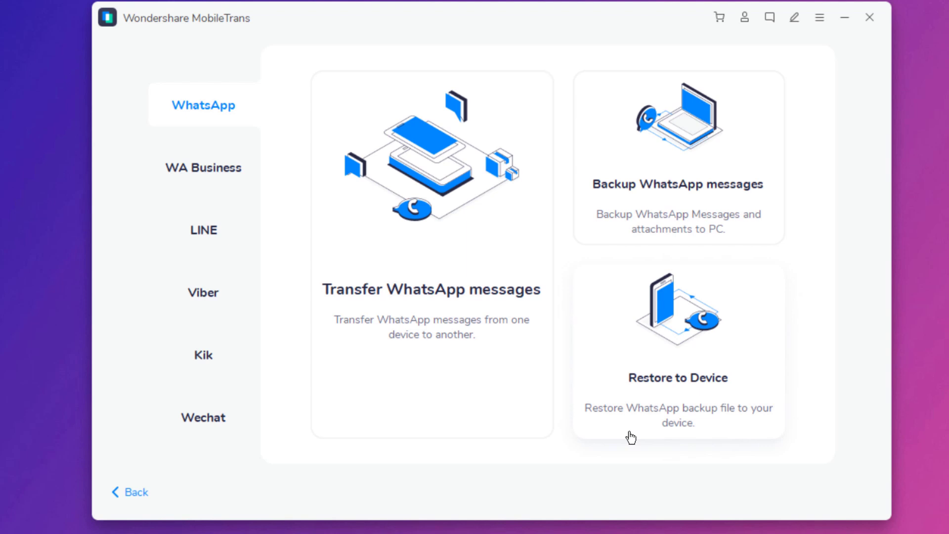
mouse_move(430, 375)
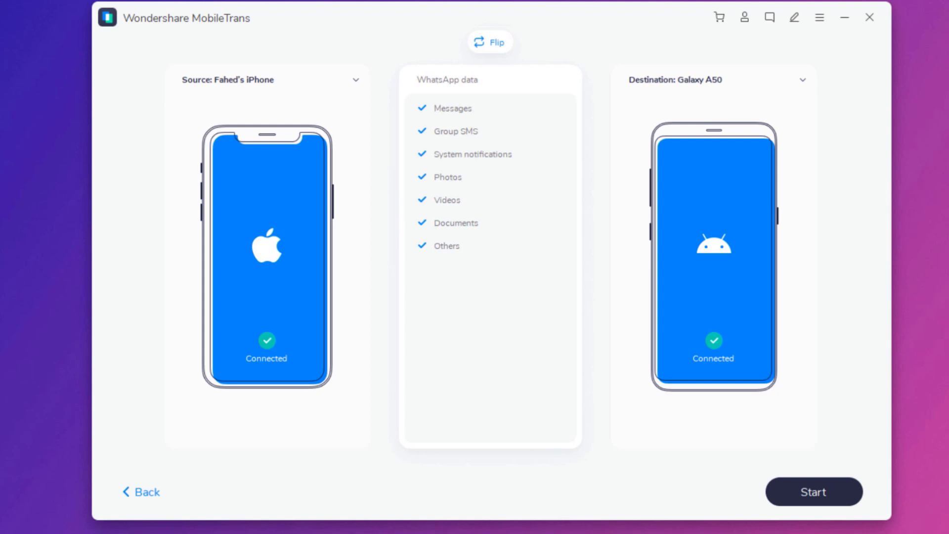
mouse_move(227, 79)
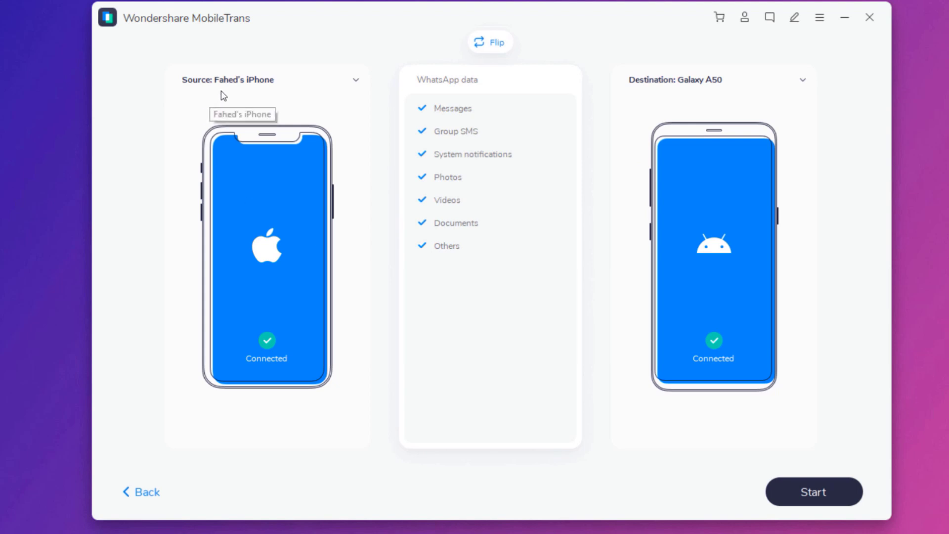
mouse_move(690, 97)
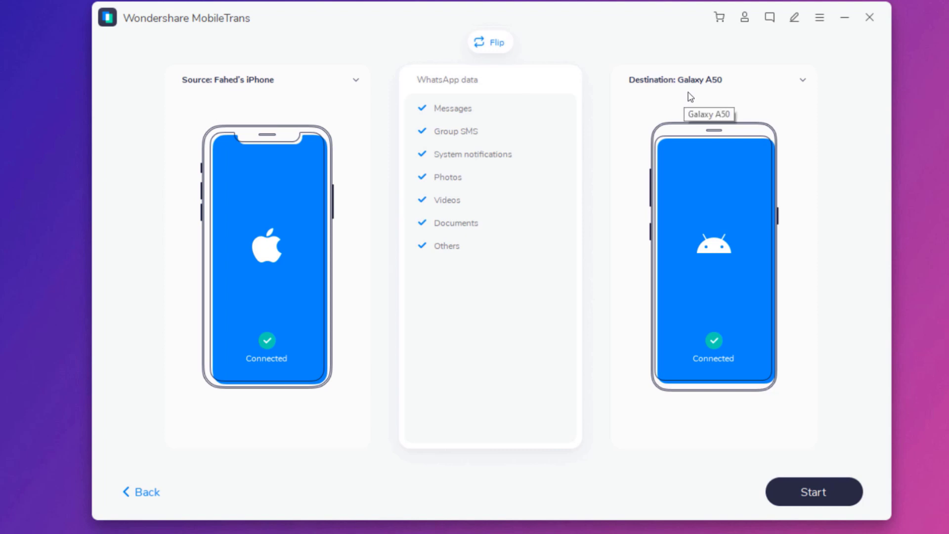
mouse_move(512, 50)
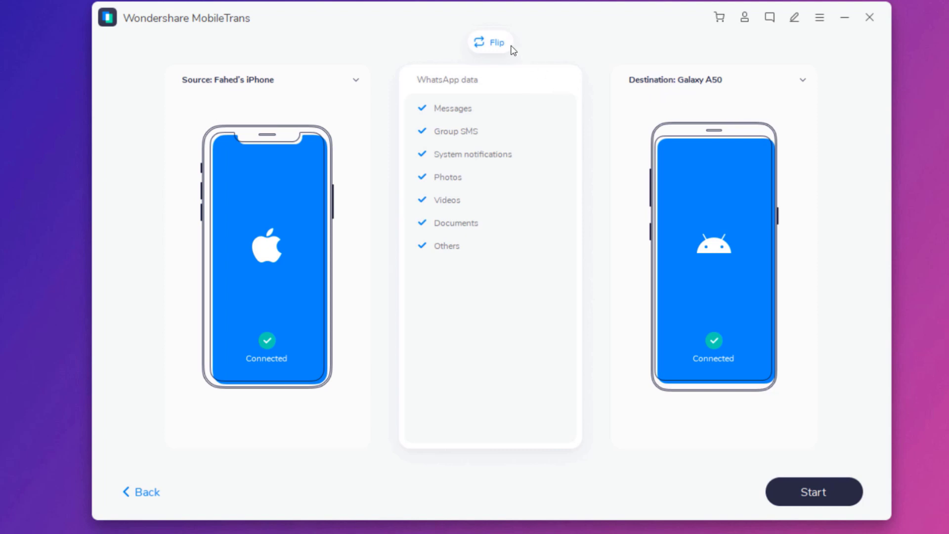
- Flip devices so Galaxy A50 sends to the iPhone, and start the transfer
click(489, 43)
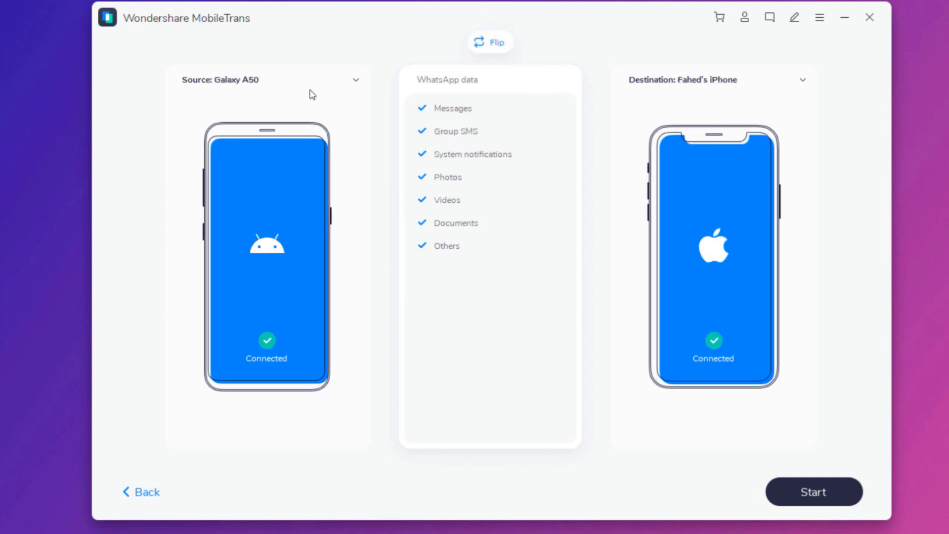
mouse_move(555, 162)
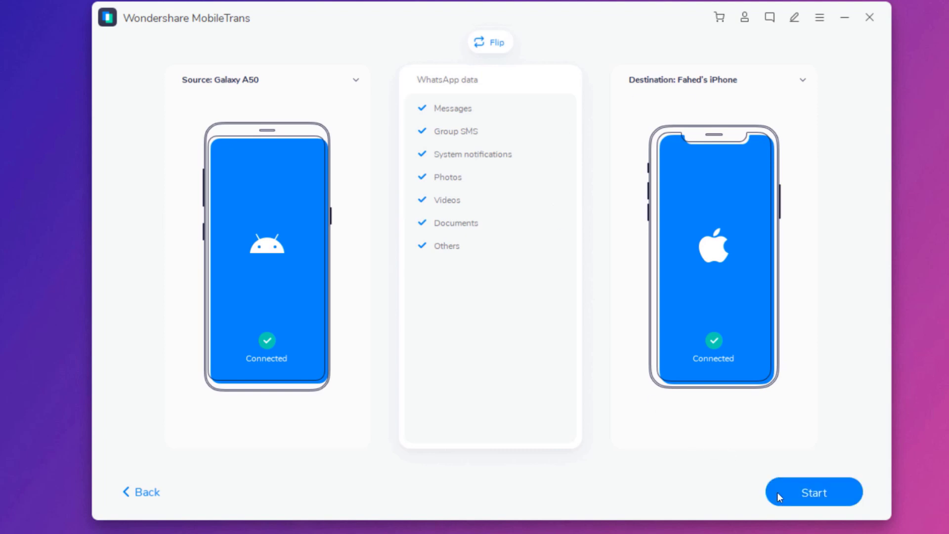
mouse_move(601, 350)
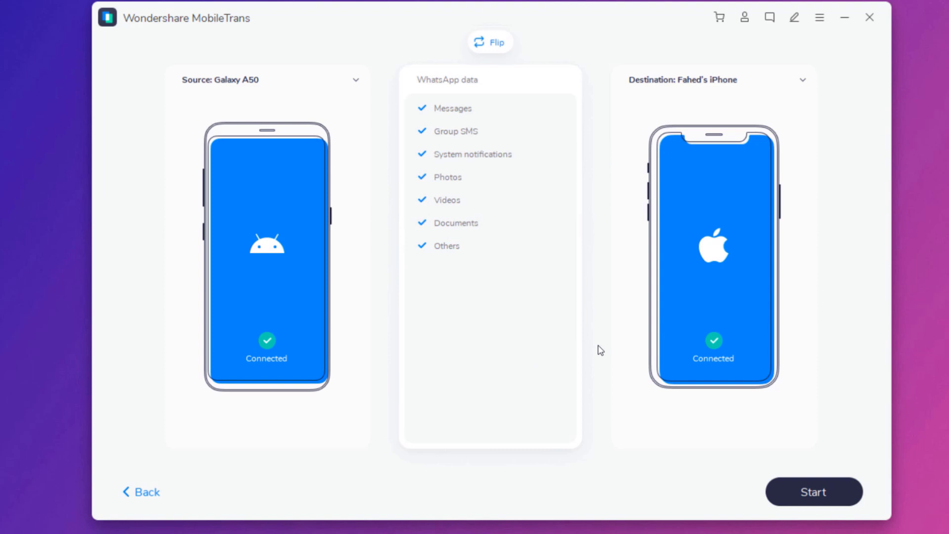
click(813, 491)
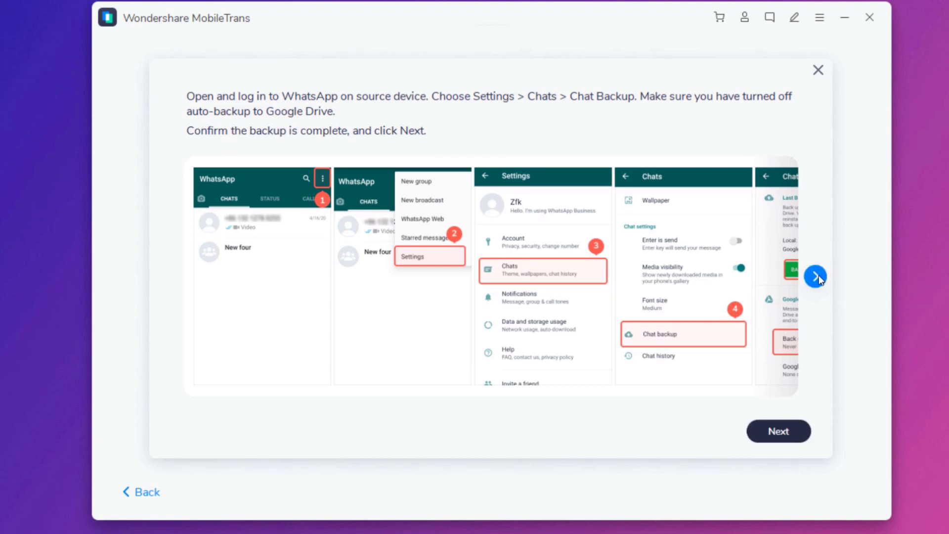
- Continue past the WhatsApp chat-backup instructions
click(779, 431)
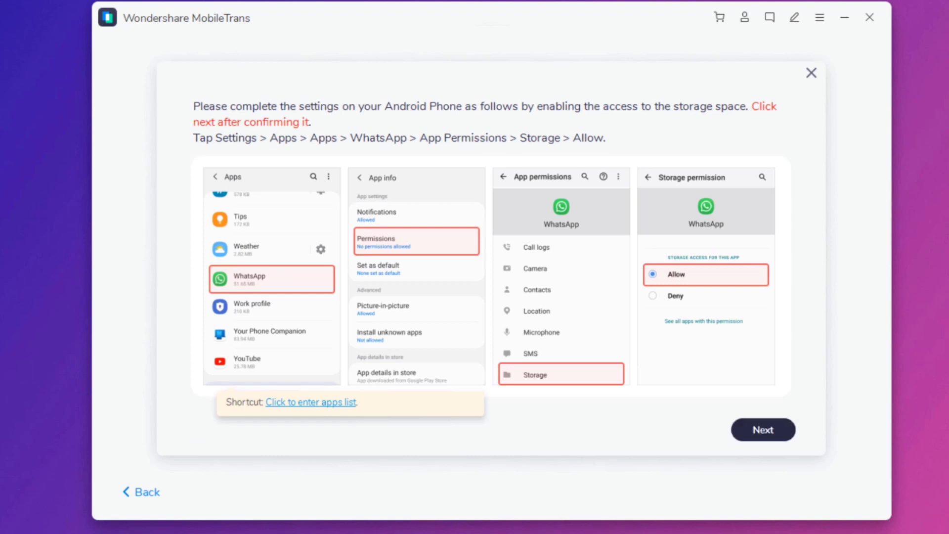
click(762, 430)
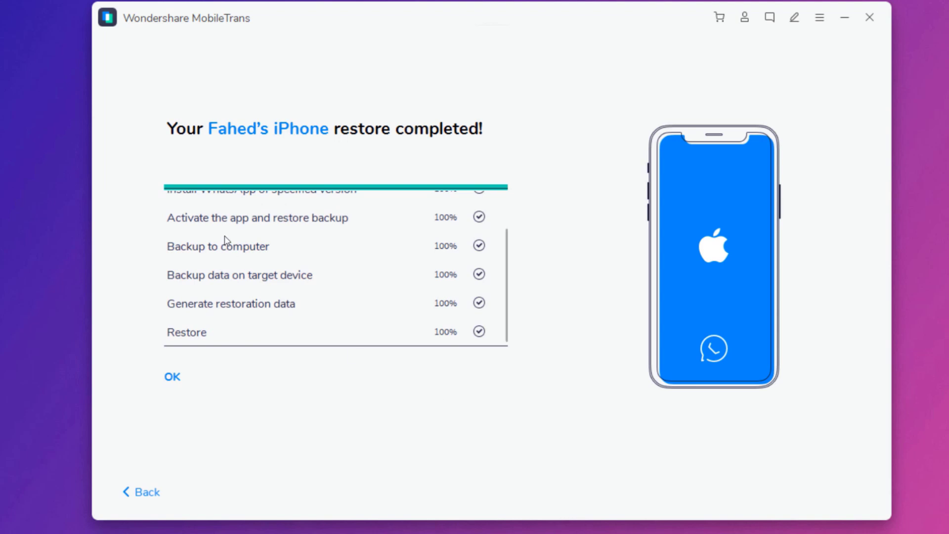
mouse_move(436, 157)
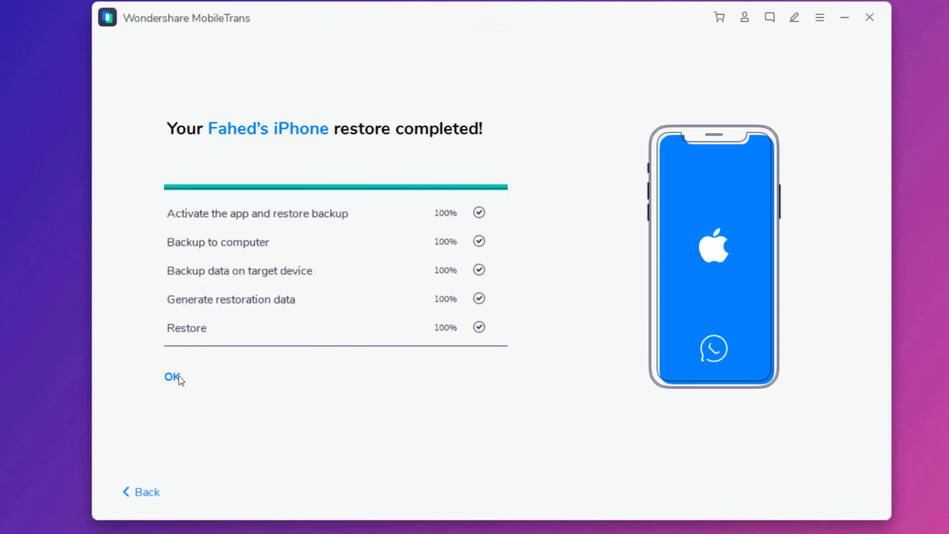
- Dismiss the restore summary and start backing up Galaxy A50 WhatsApp to the computer
click(172, 377)
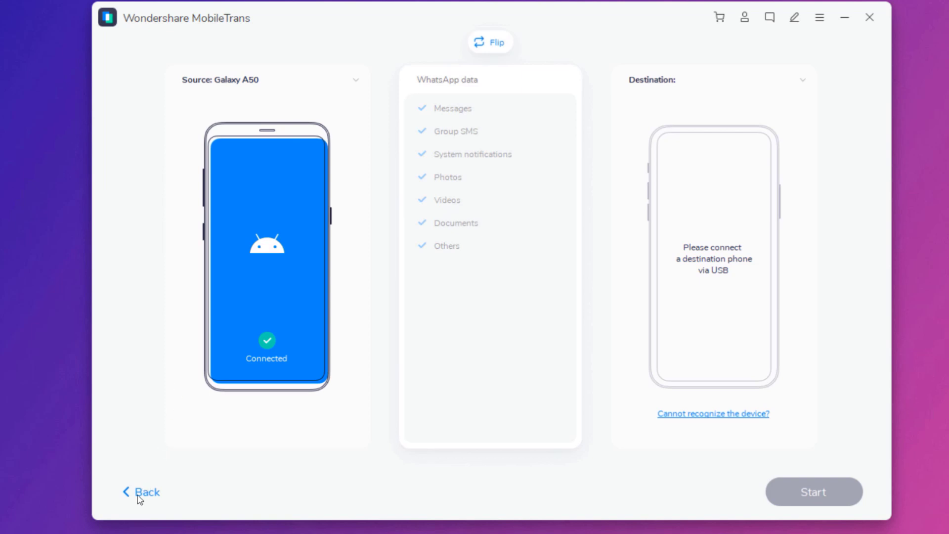
click(146, 492)
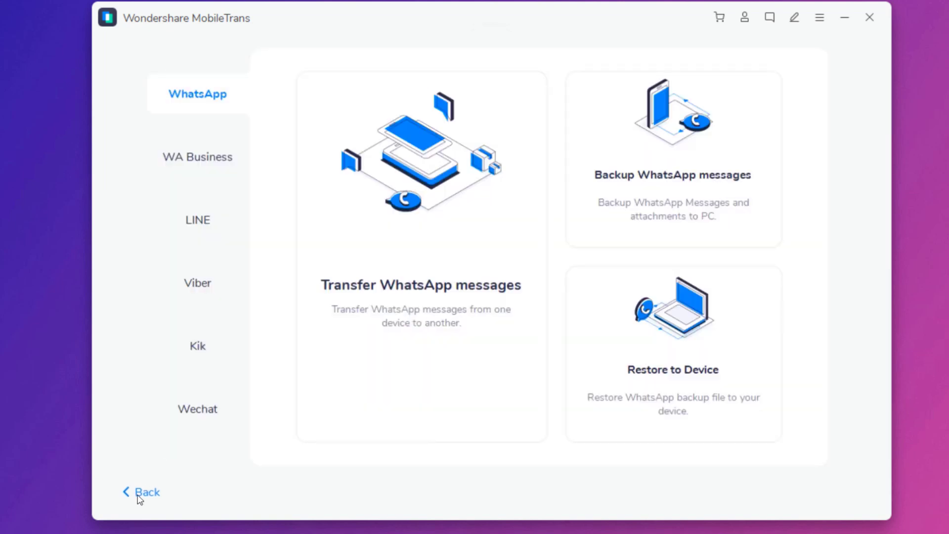
mouse_move(750, 205)
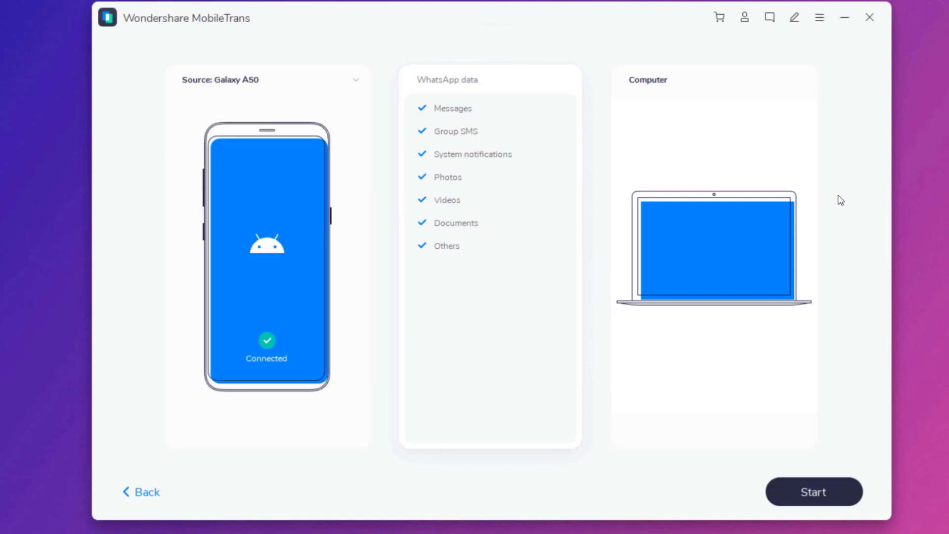
mouse_move(821, 391)
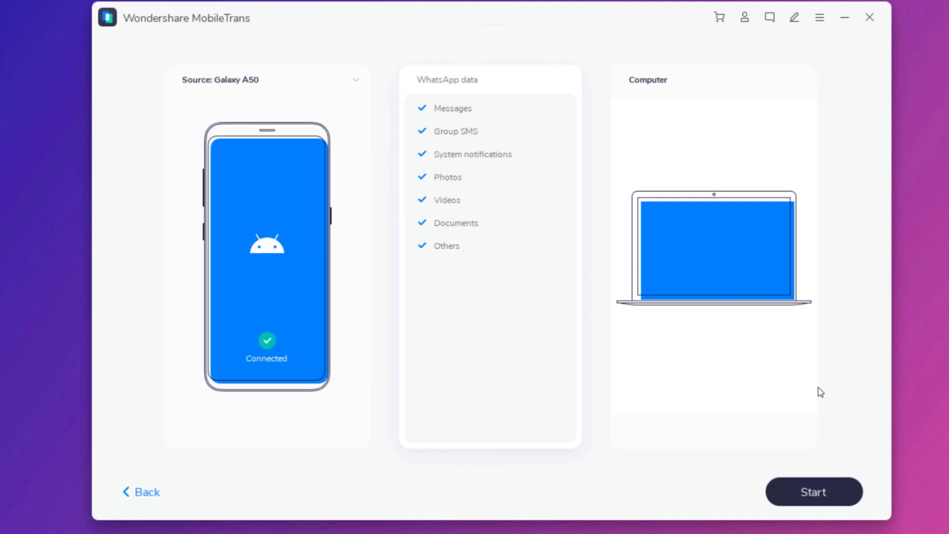
click(813, 492)
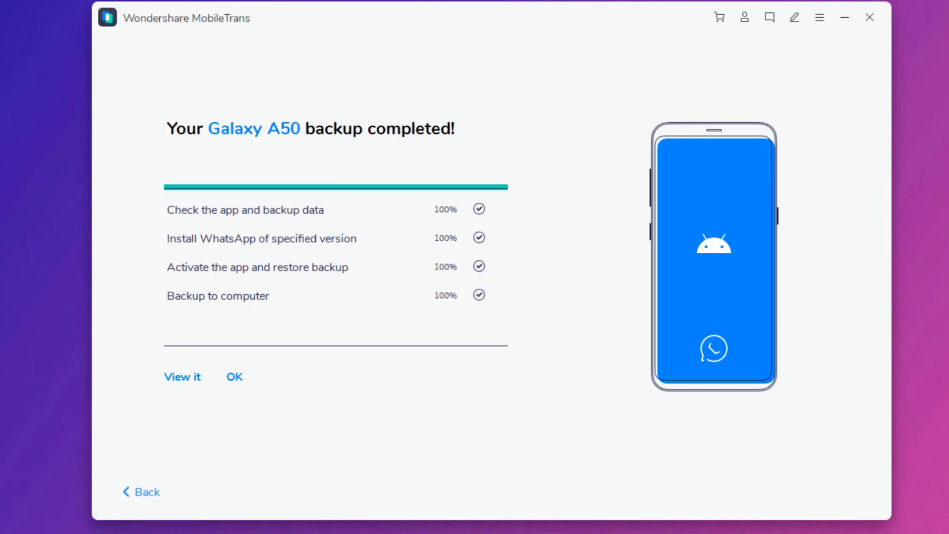
mouse_move(266, 379)
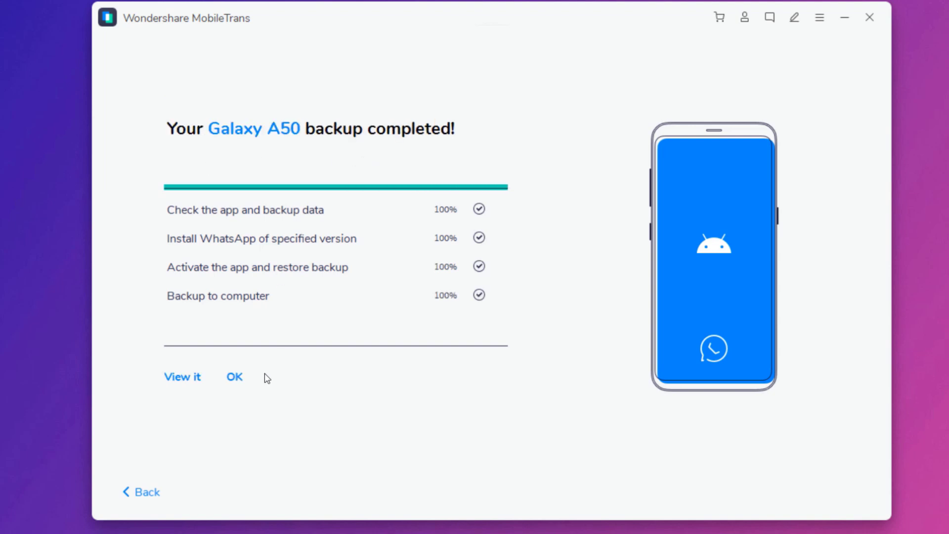
mouse_move(184, 394)
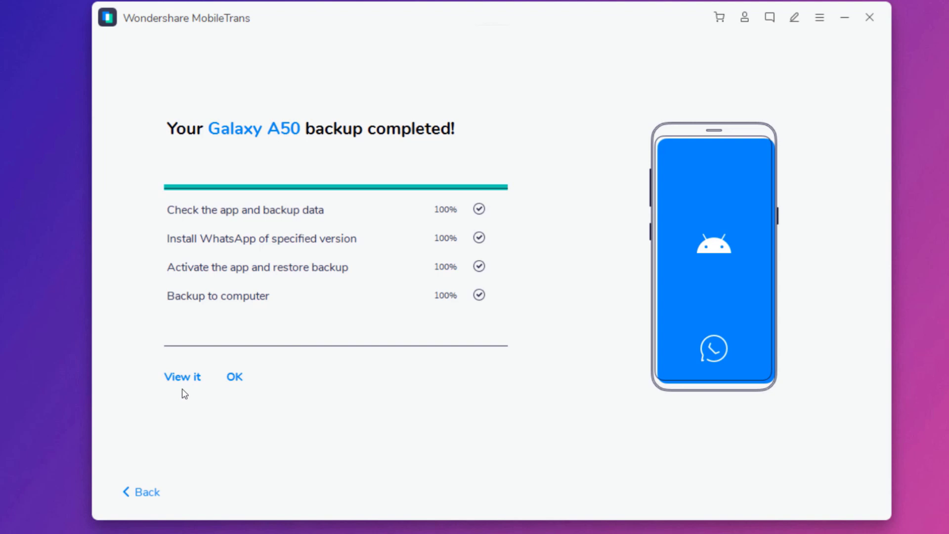
mouse_move(185, 392)
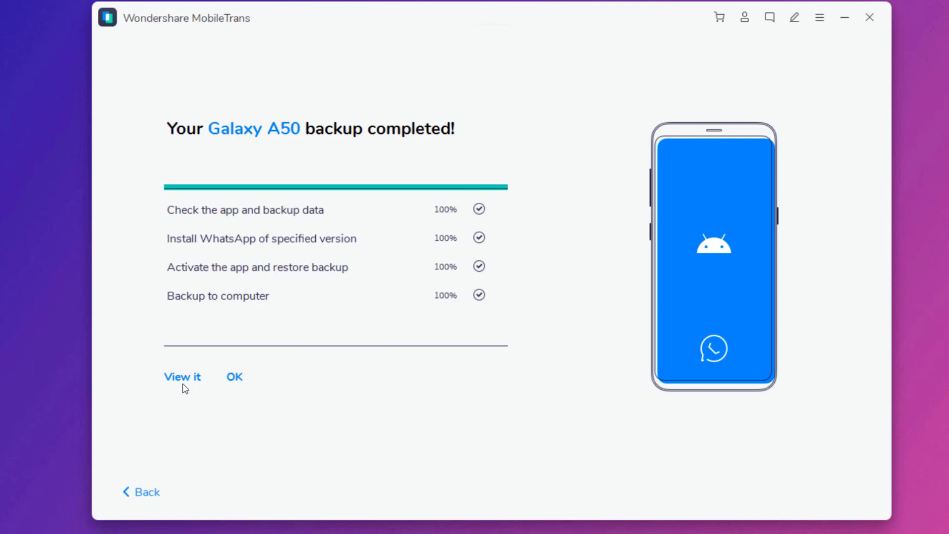
- Dismiss the completed backup summary to return to WhatsApp options
click(234, 377)
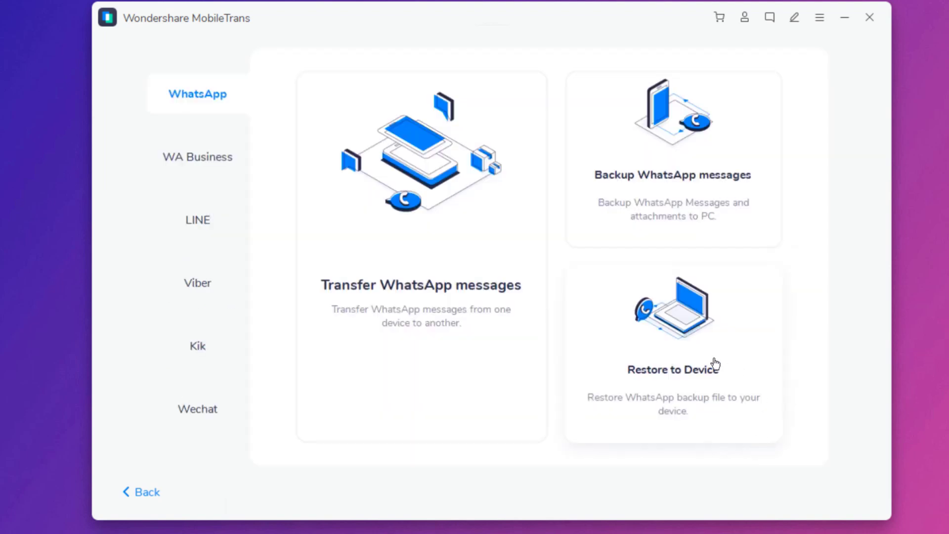
mouse_move(729, 350)
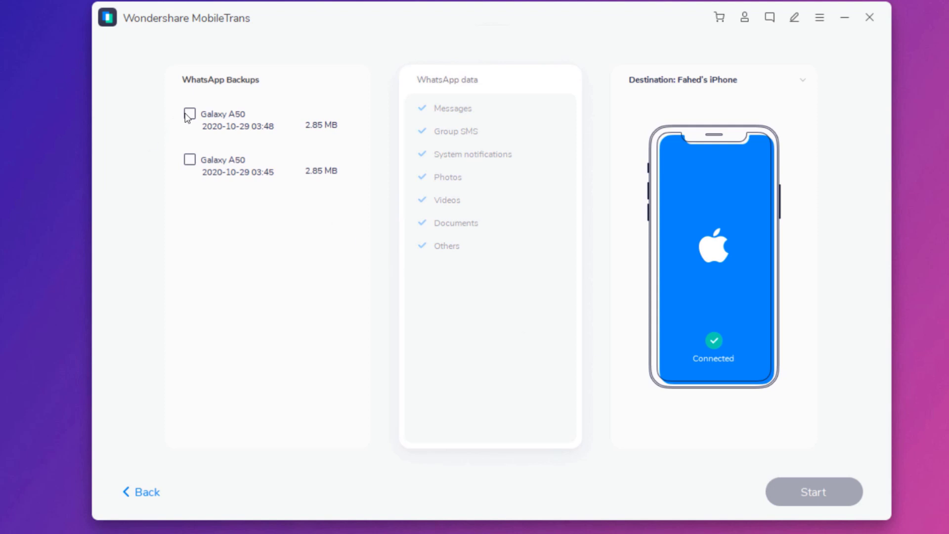
- Restore the 03:48 Galaxy A50 backup to the iPhone without keeping existing data
click(190, 114)
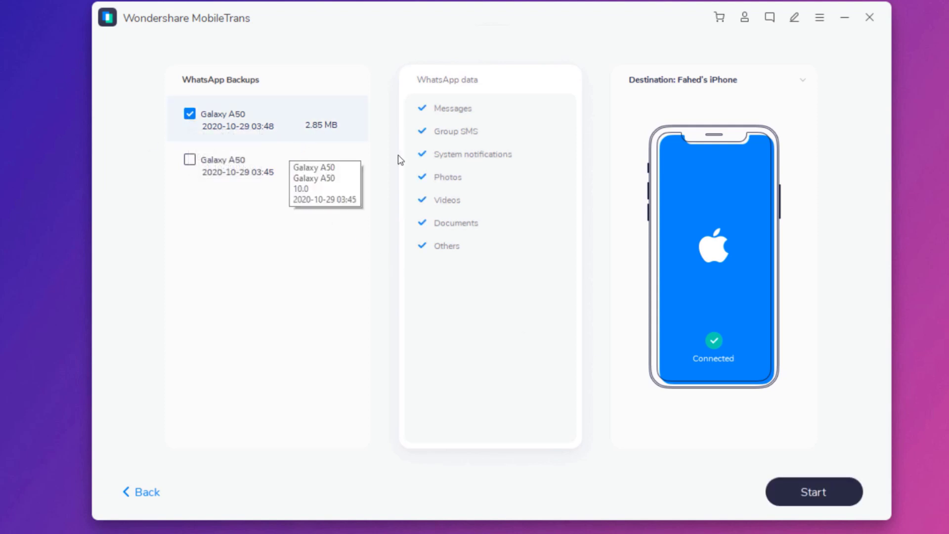
click(814, 491)
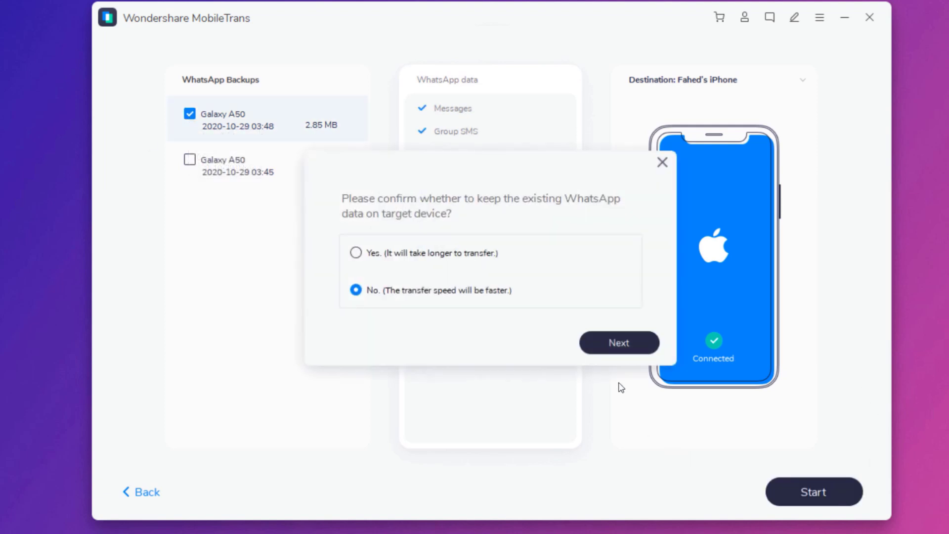
click(618, 342)
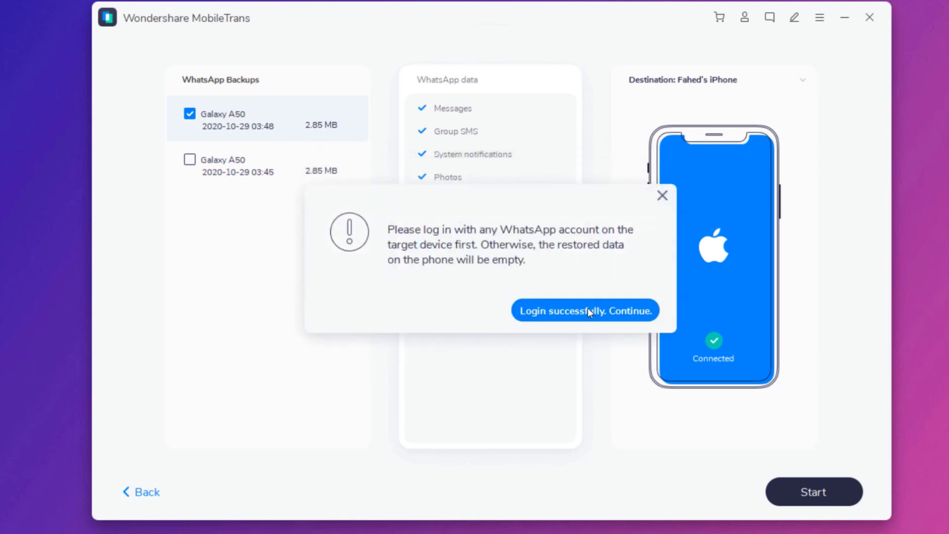
click(585, 310)
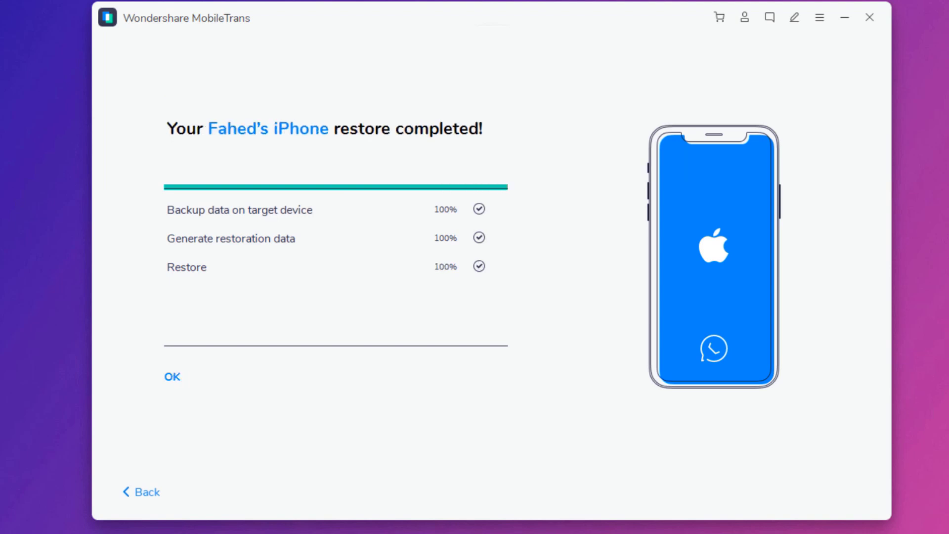
mouse_move(238, 149)
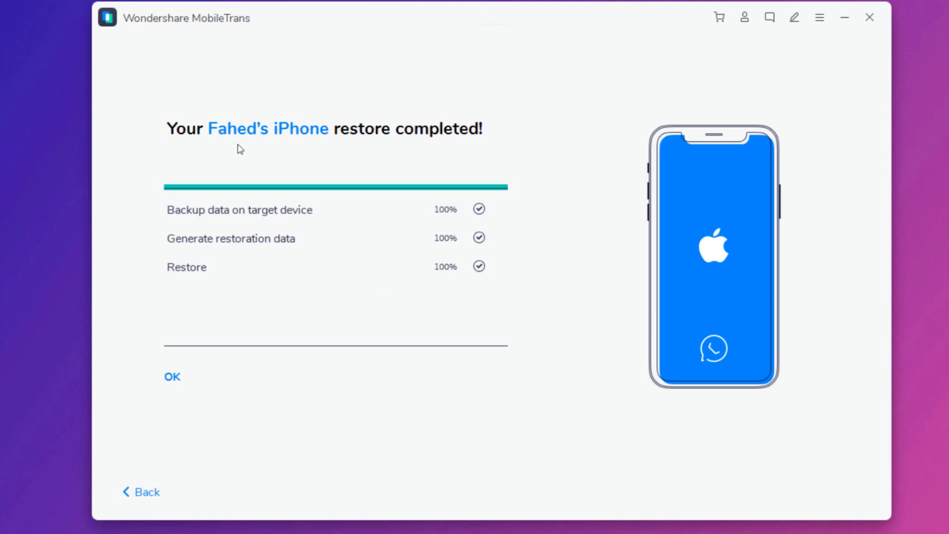
mouse_move(287, 407)
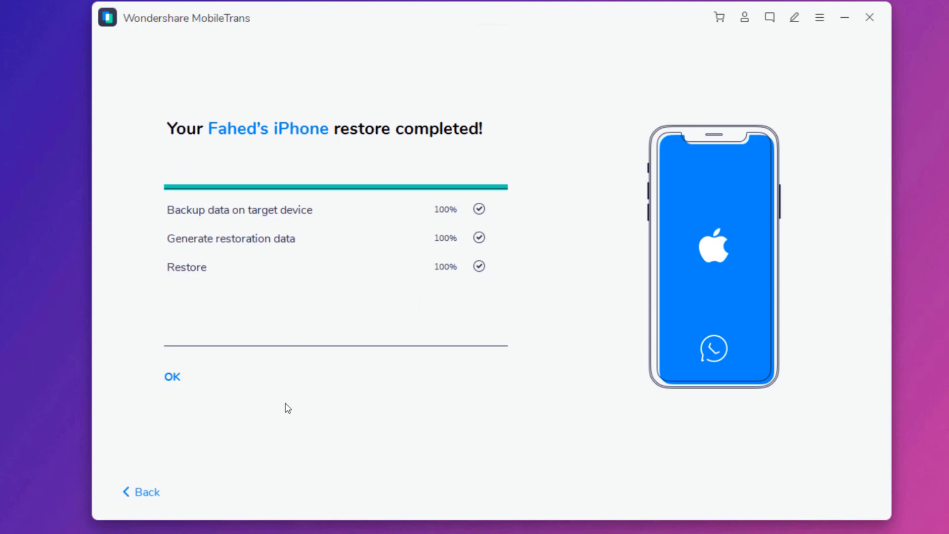